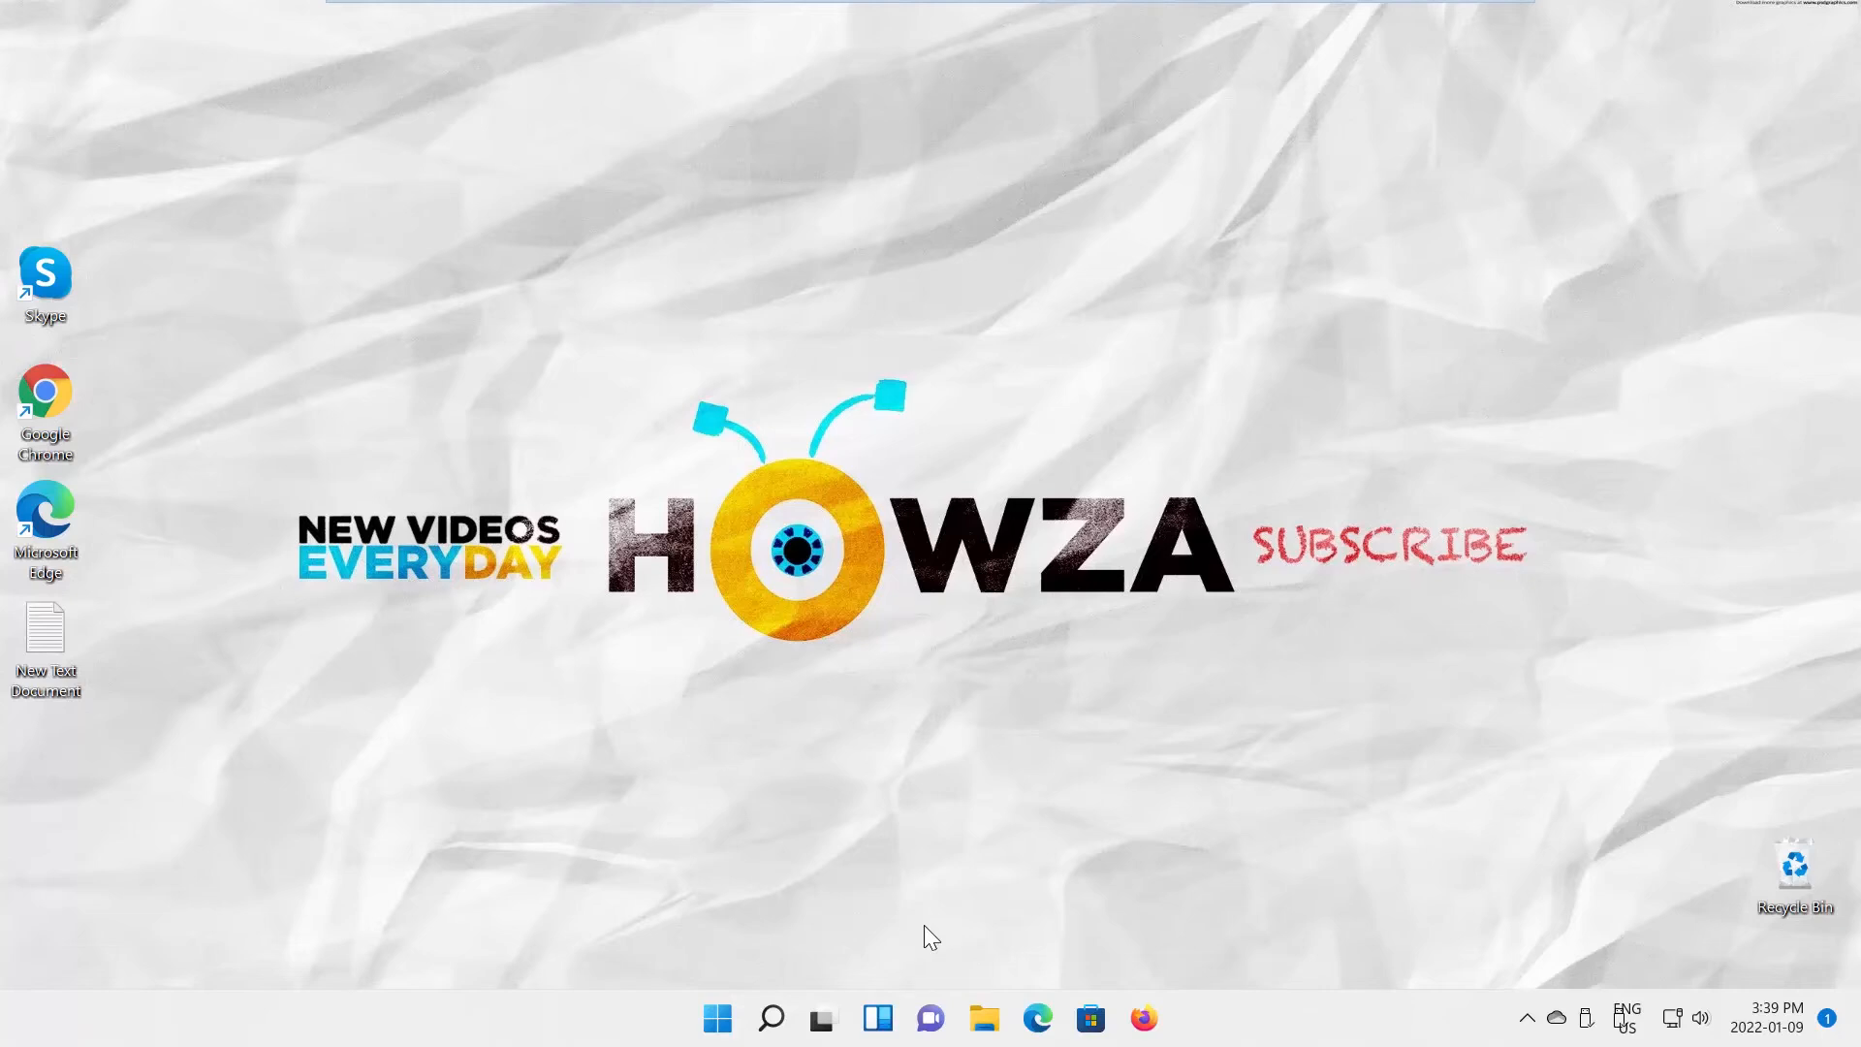
{"action": "mouse_move", "coordinate": [760, 981]}
{"action": "type", "text": "d"}
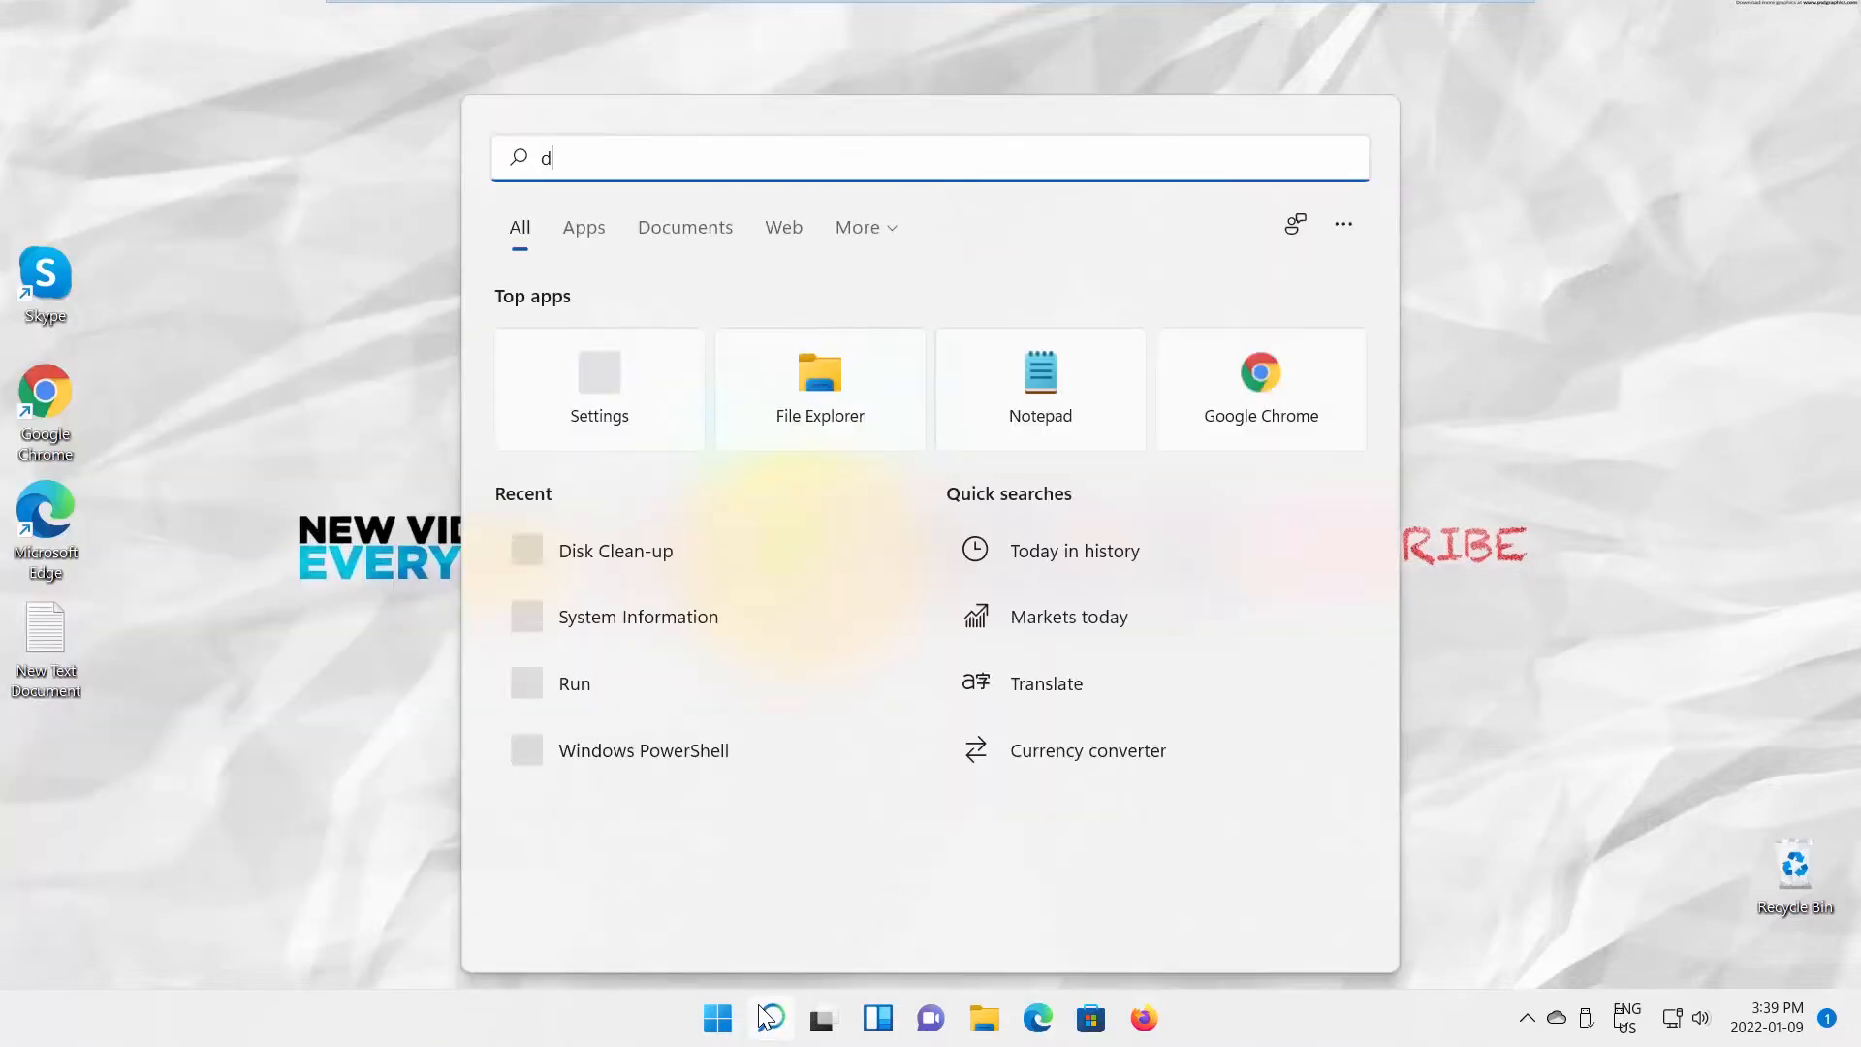
- Search Start for 'disk cleanup' and launch the Disk Clean-up app
{"action": "type", "text": "isk"}
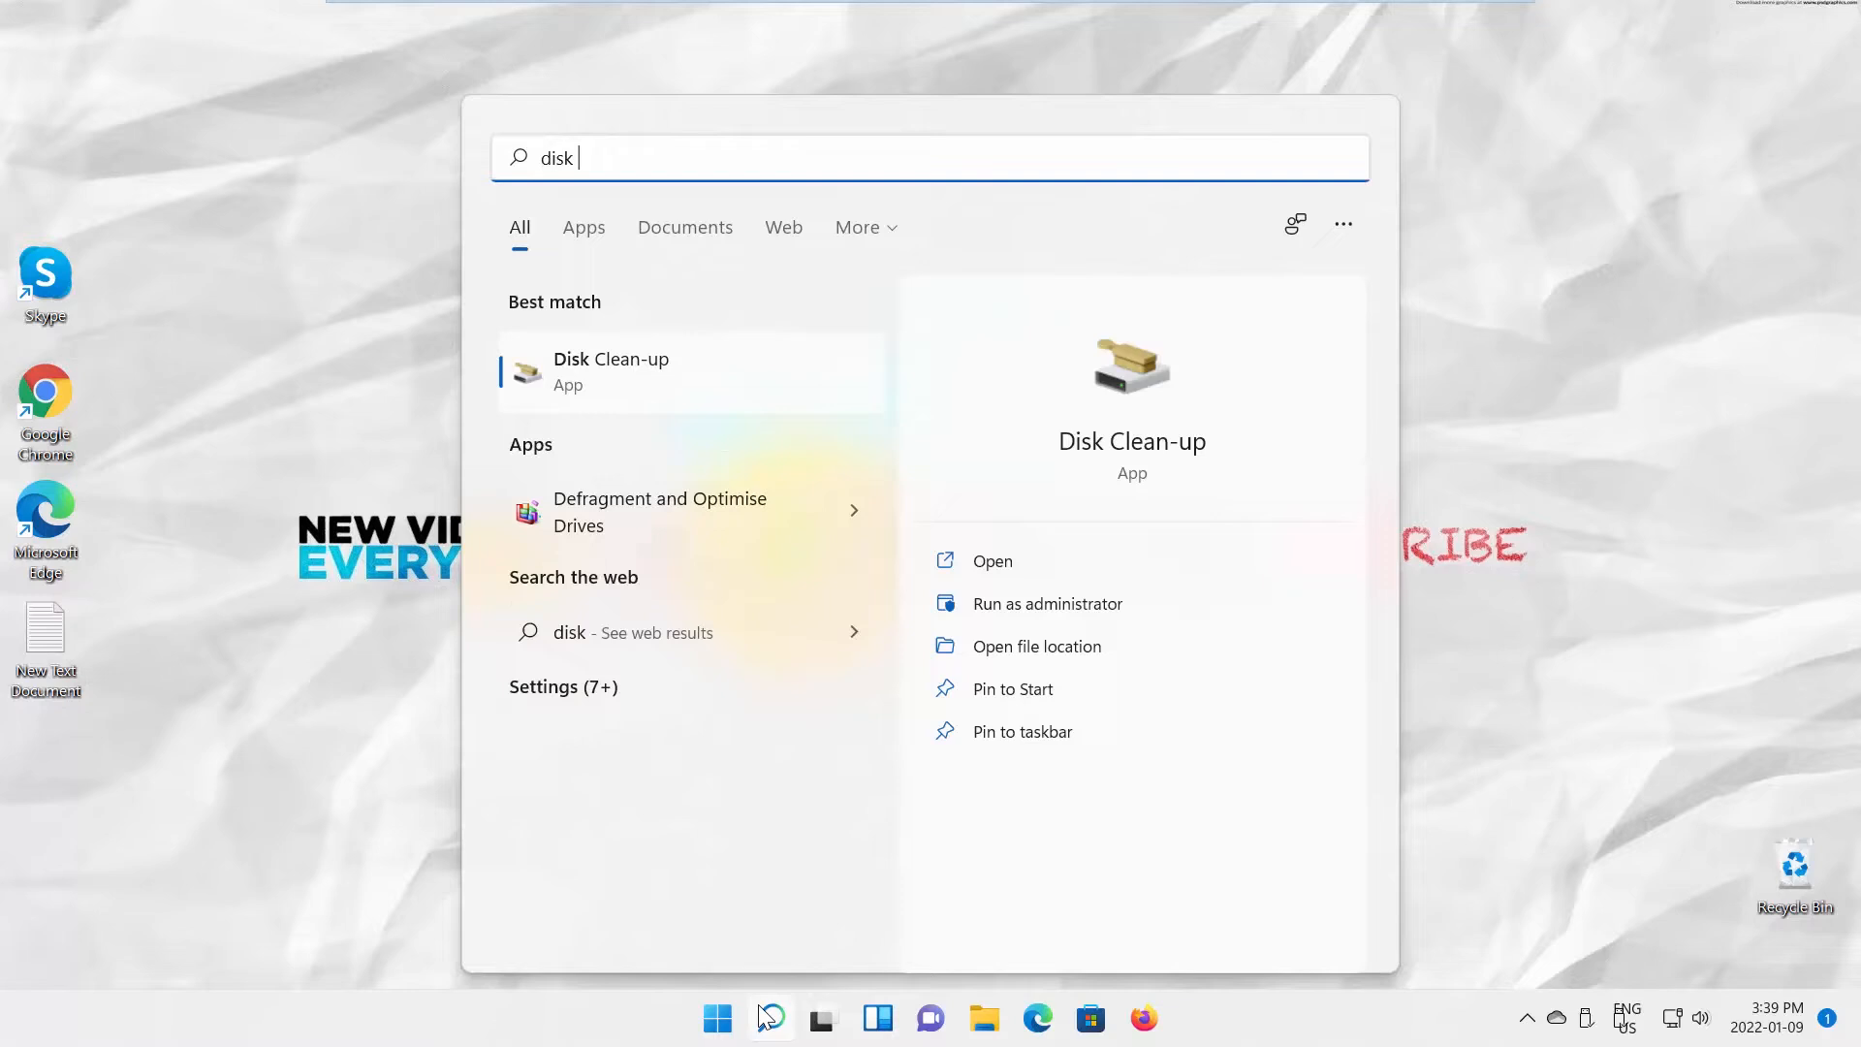
{"action": "type", "text": "cleanup"}
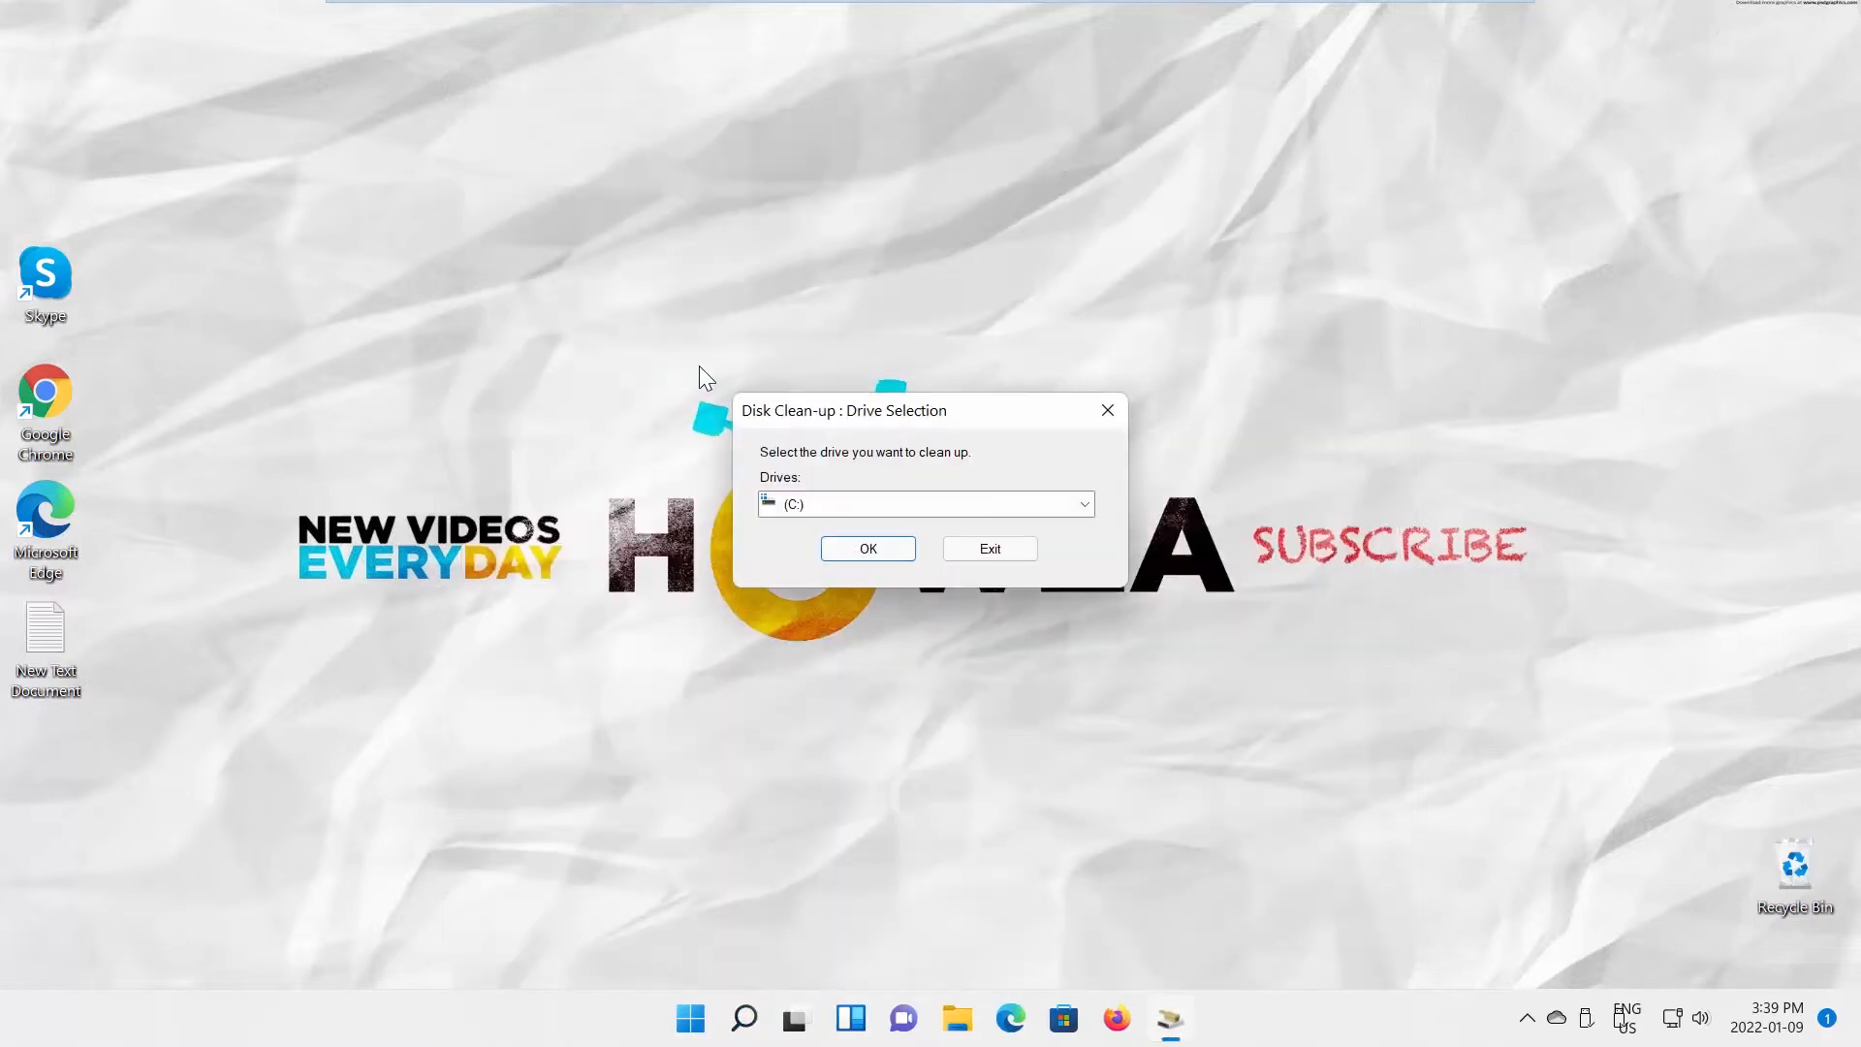
- Choose drive (C:) as the drive to clean and confirm with OK
{"action": "left_click", "coordinate": [1080, 504]}
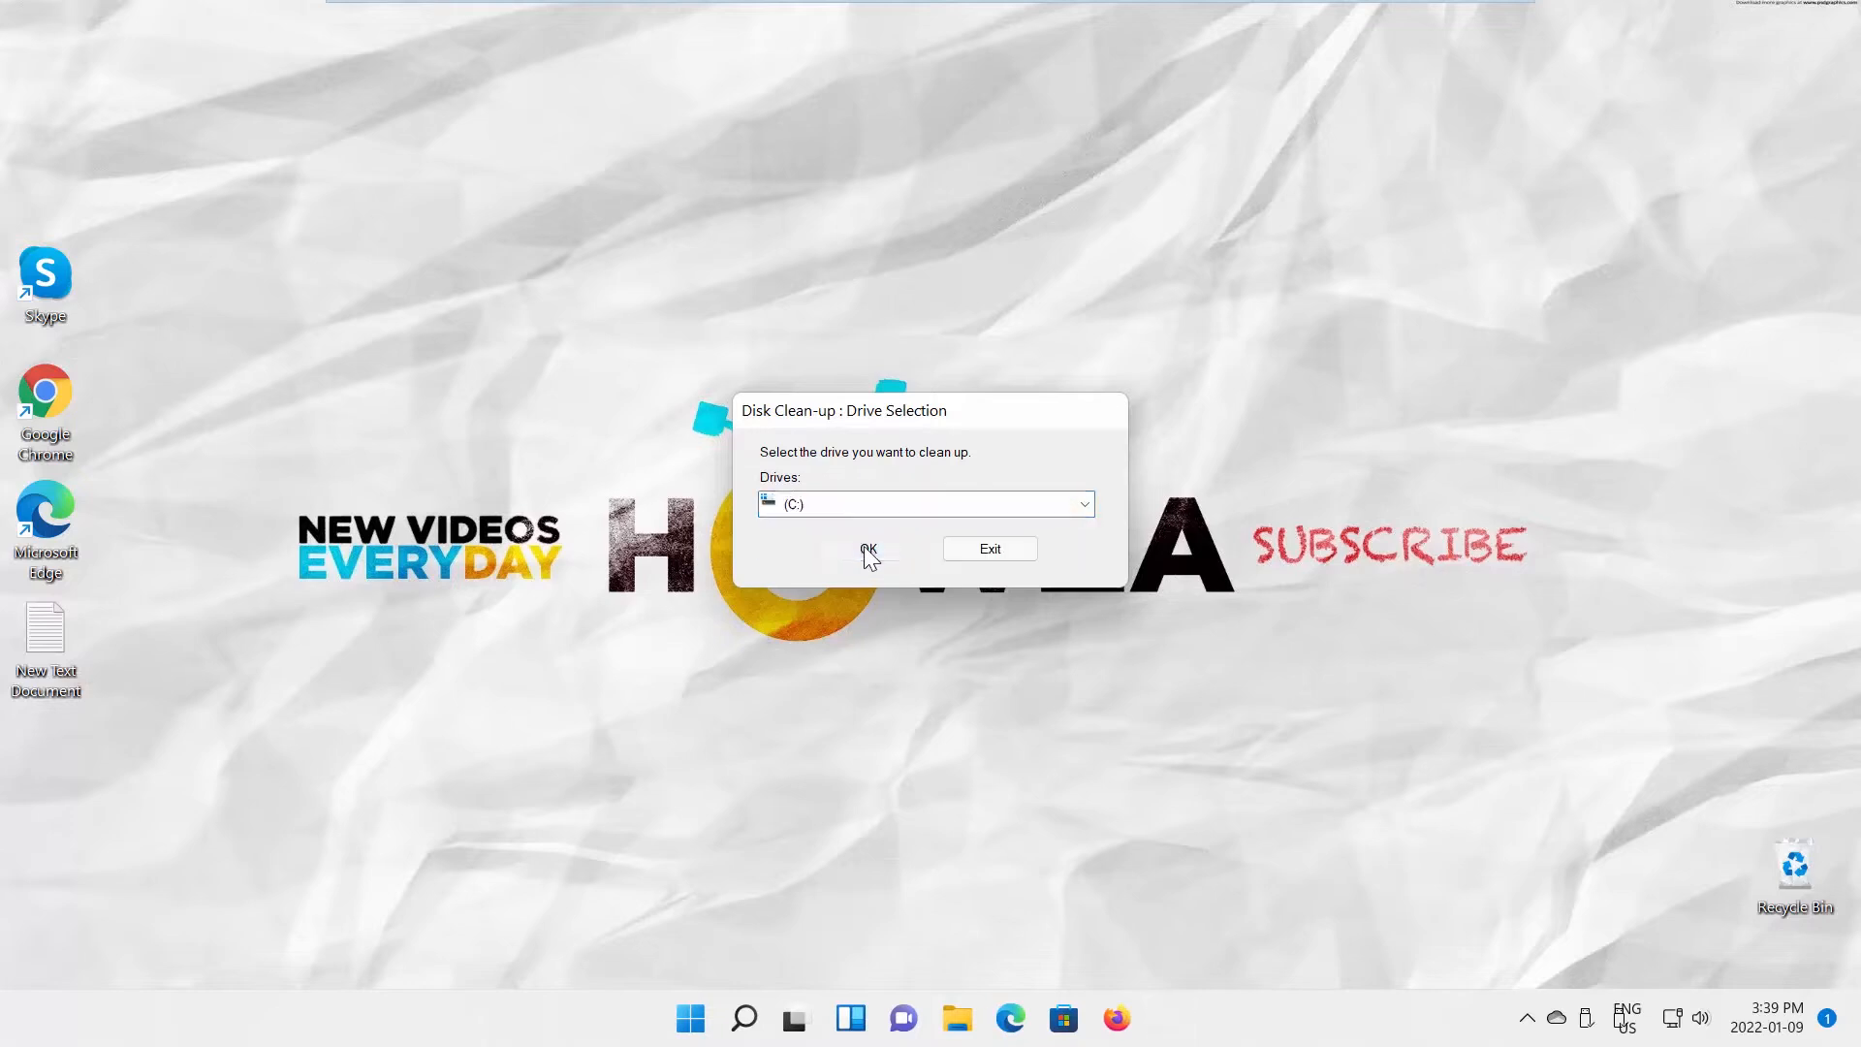
{"action": "left_click", "coordinate": [868, 549]}
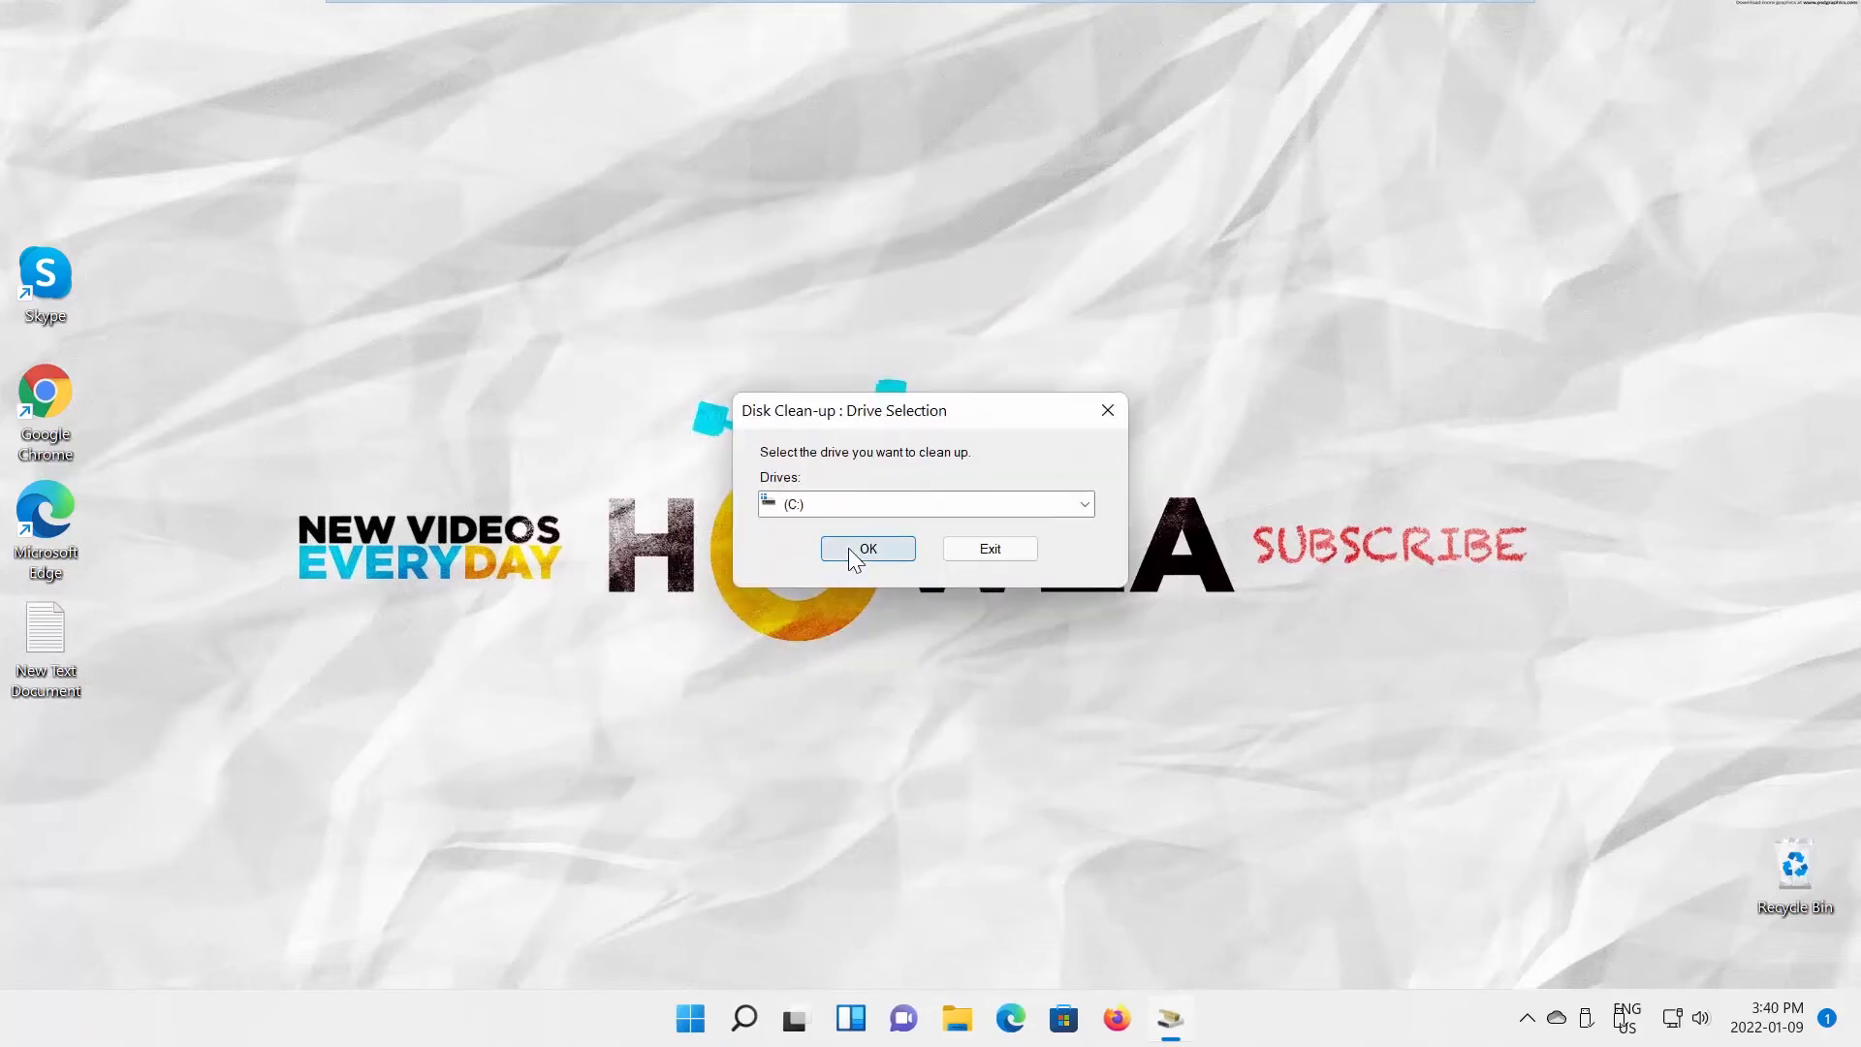
{"action": "left_click", "coordinate": [867, 549]}
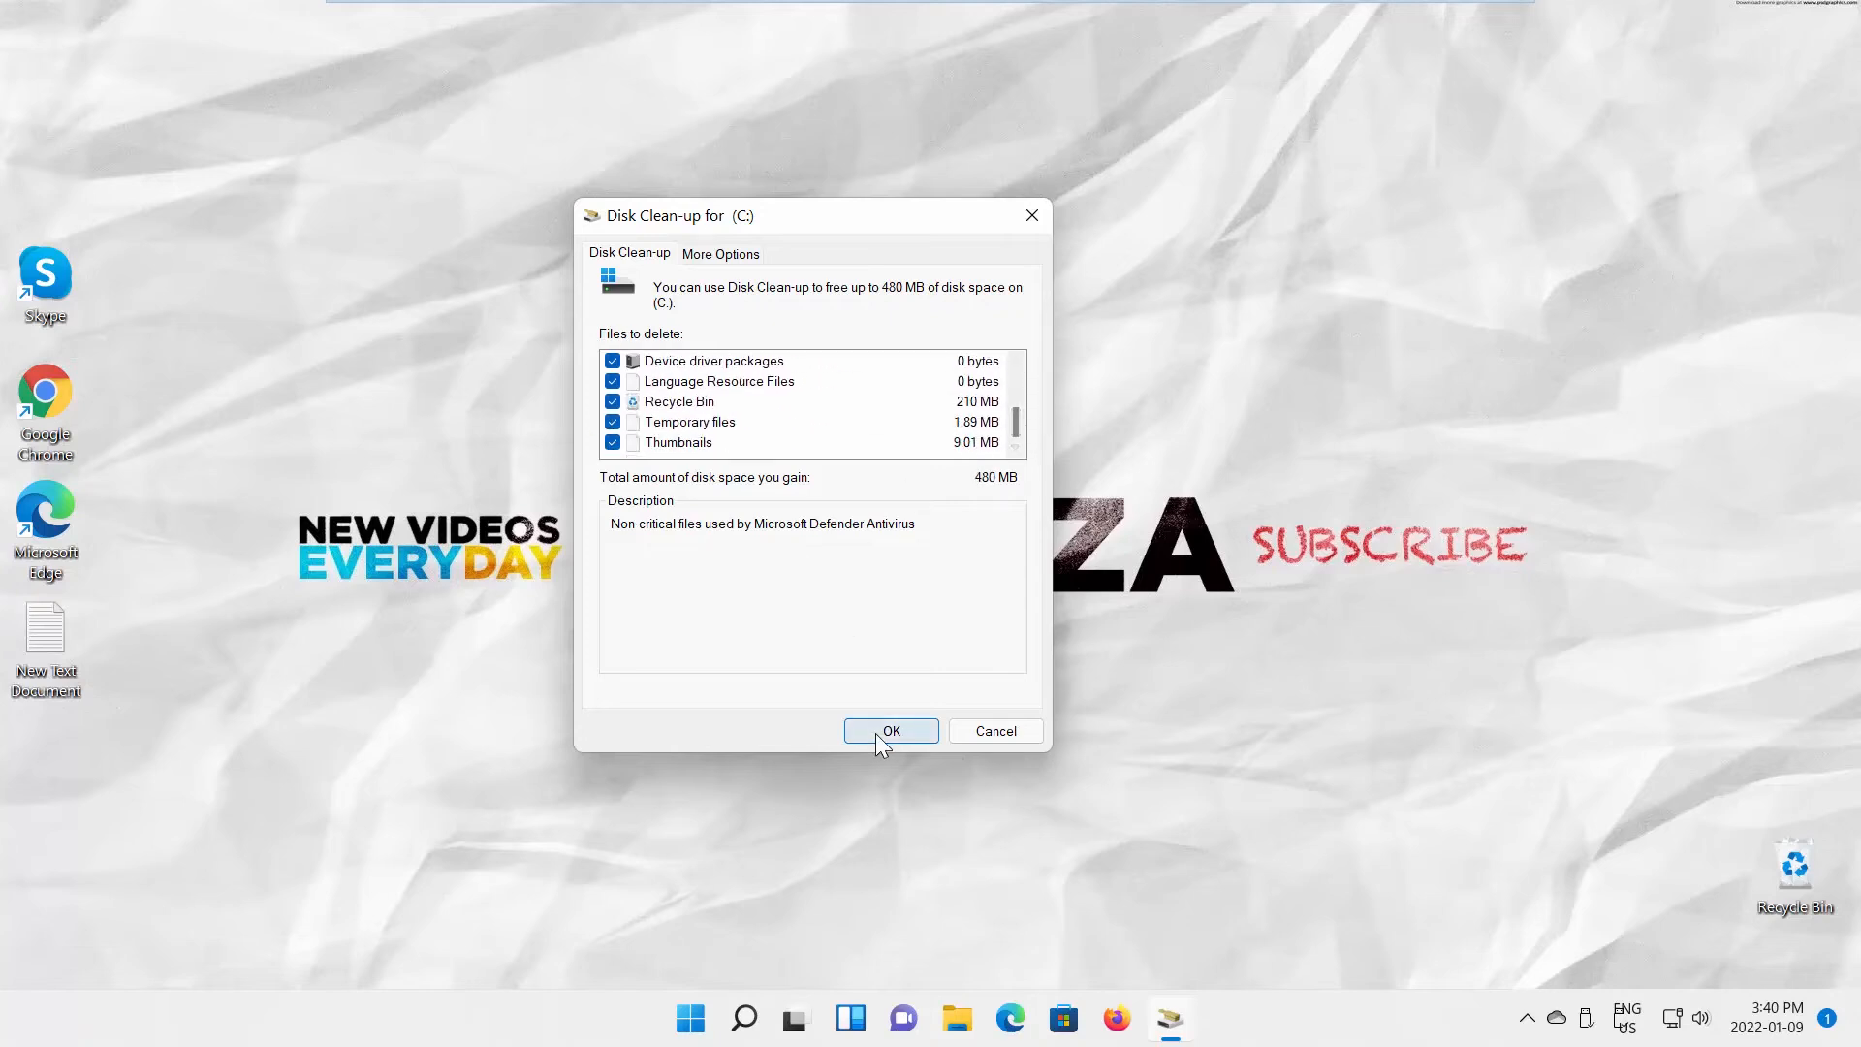
- Delete the checked items, including Recycle Bin and Temporary files, totalling 480 MB
{"action": "left_click", "coordinate": [891, 731]}
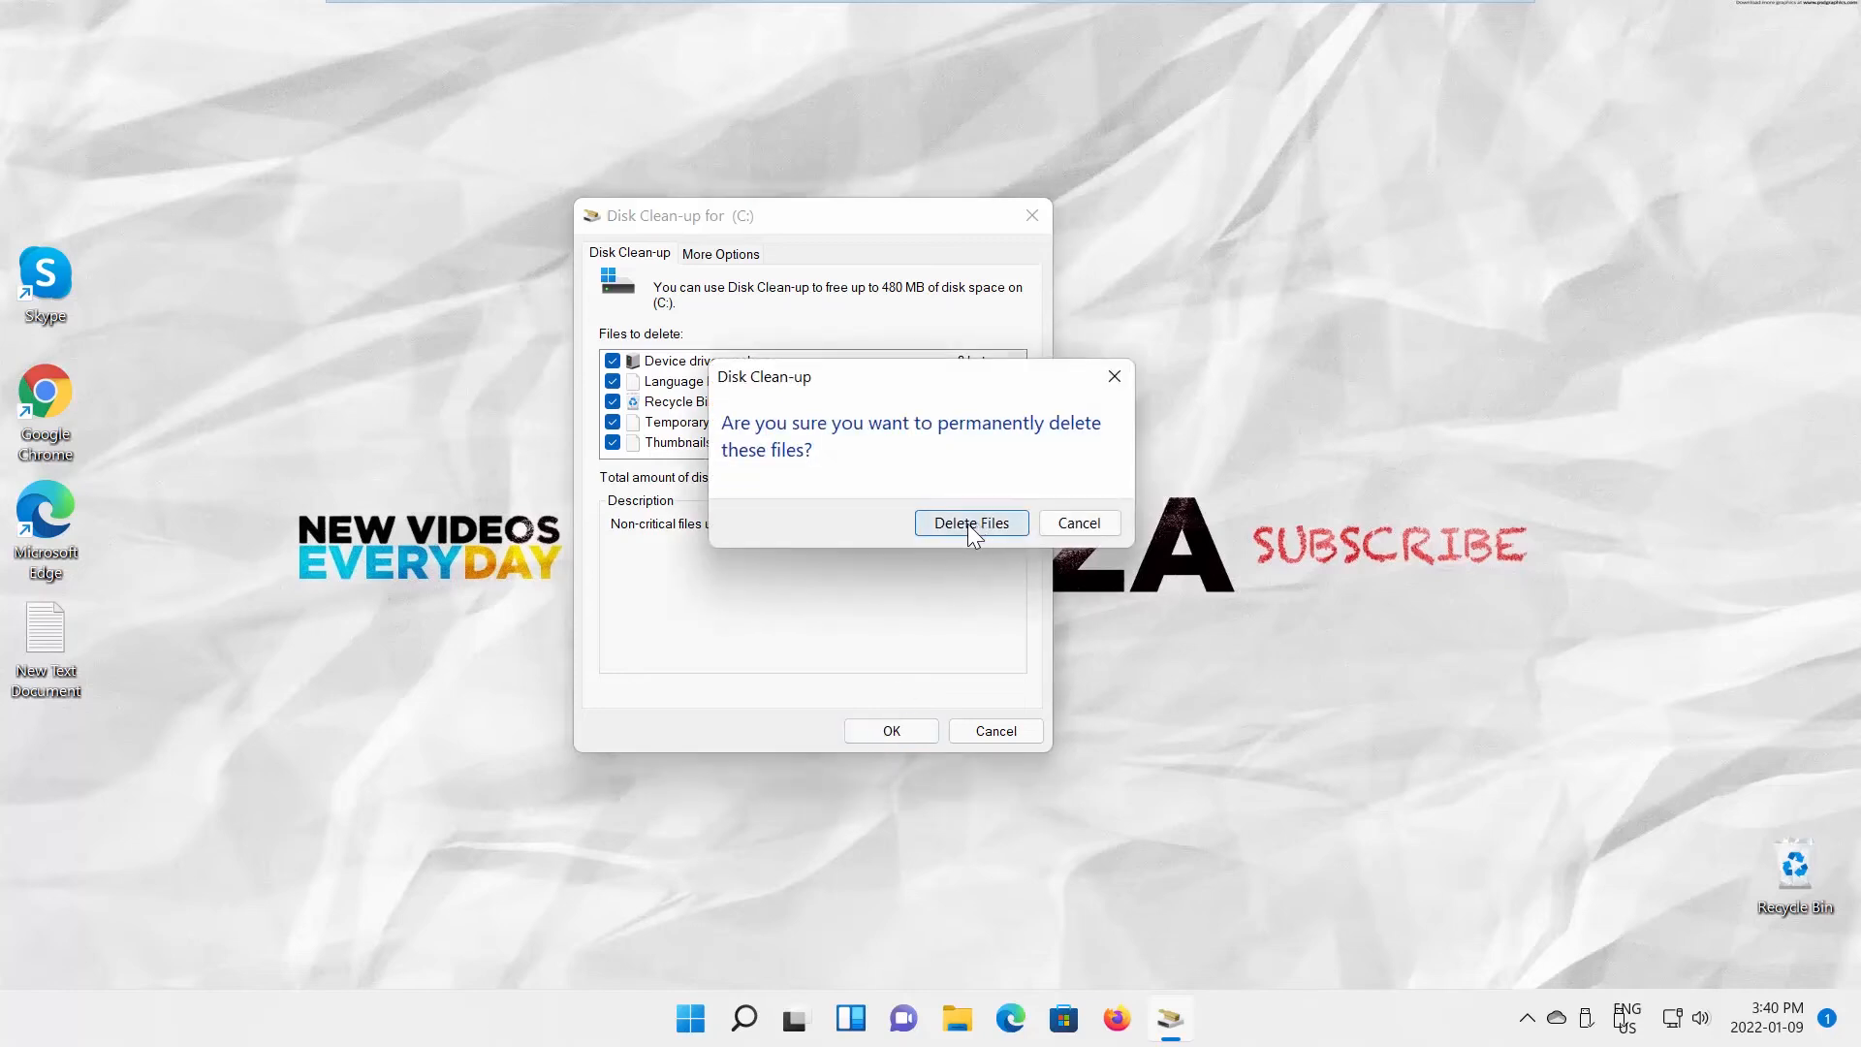